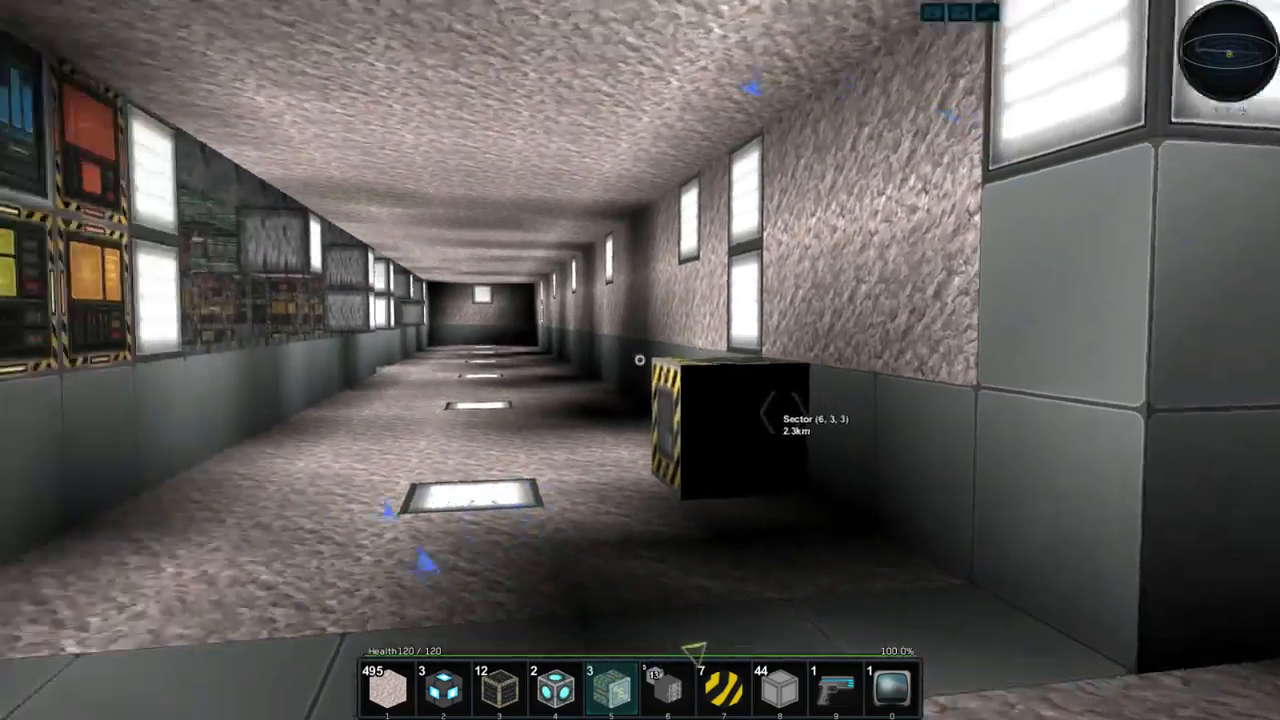
{"action": "mouse_move", "coordinate": [640, 360]}
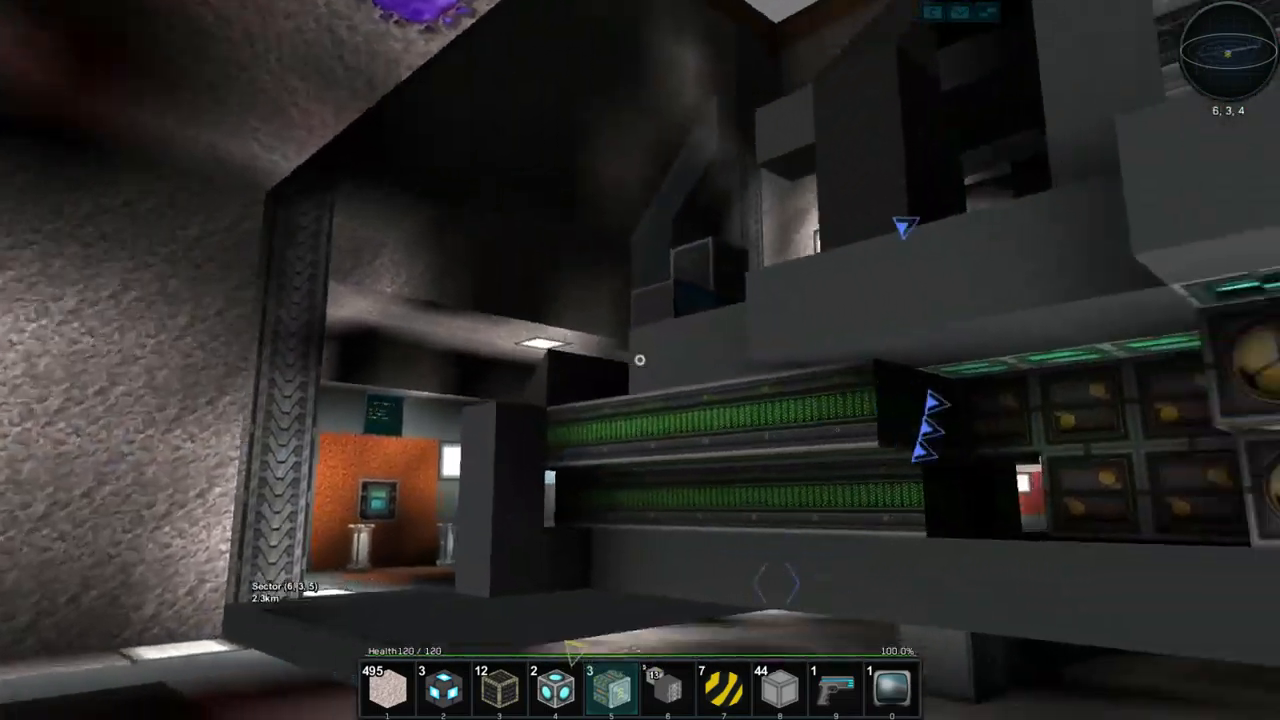
{"action": "mouse_move", "coordinate": [640, 358]}
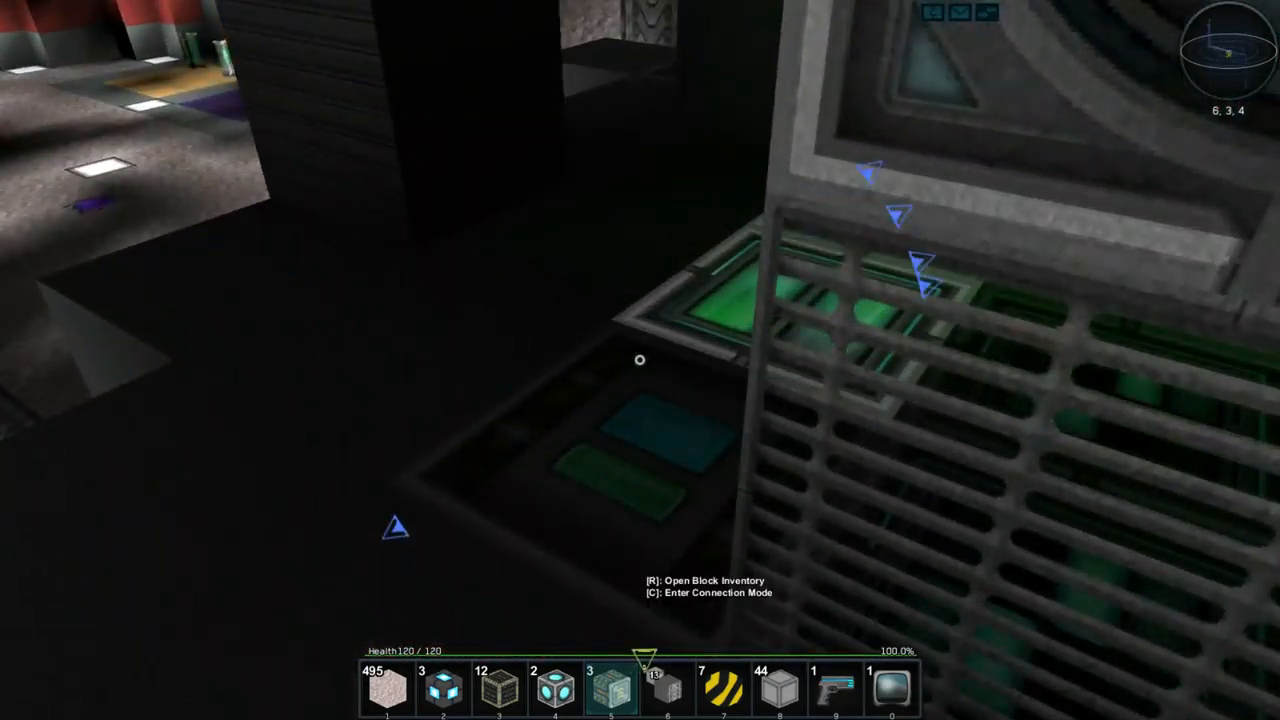
- Check the micro assembler, storage stash and factory chamber stash inventories
{"action": "key", "text": "r"}
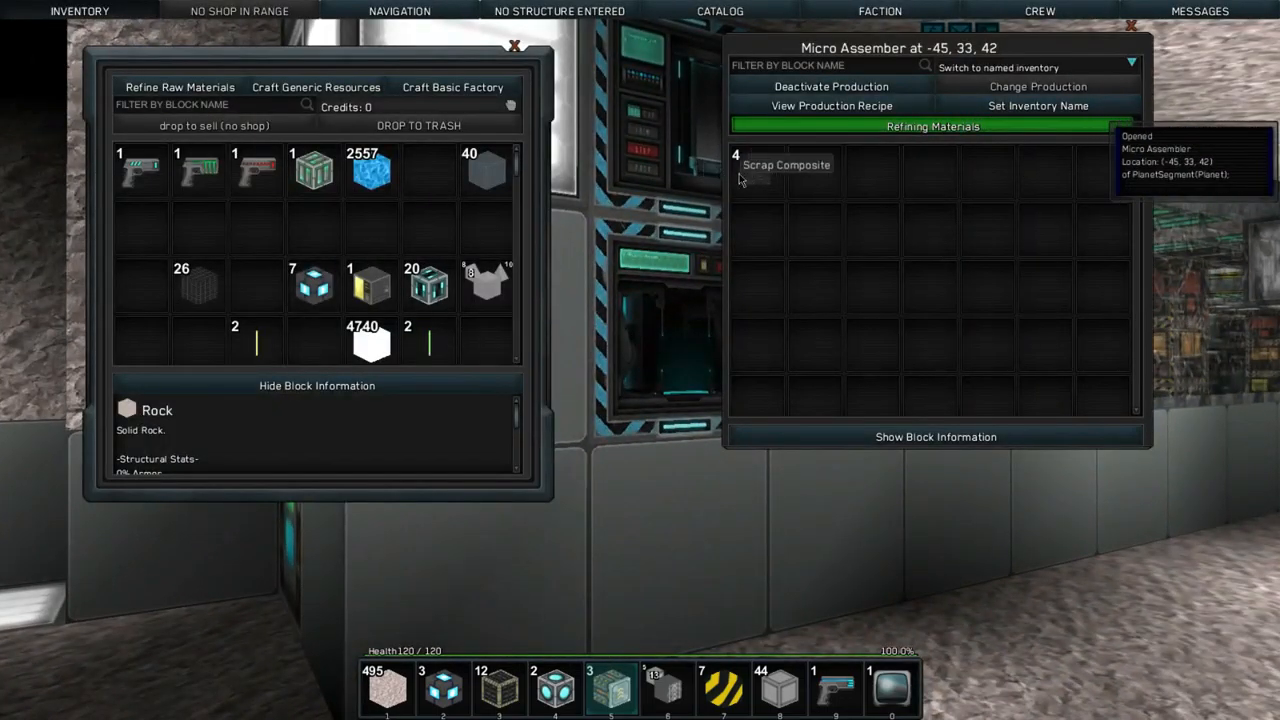
{"action": "key", "text": "Escape"}
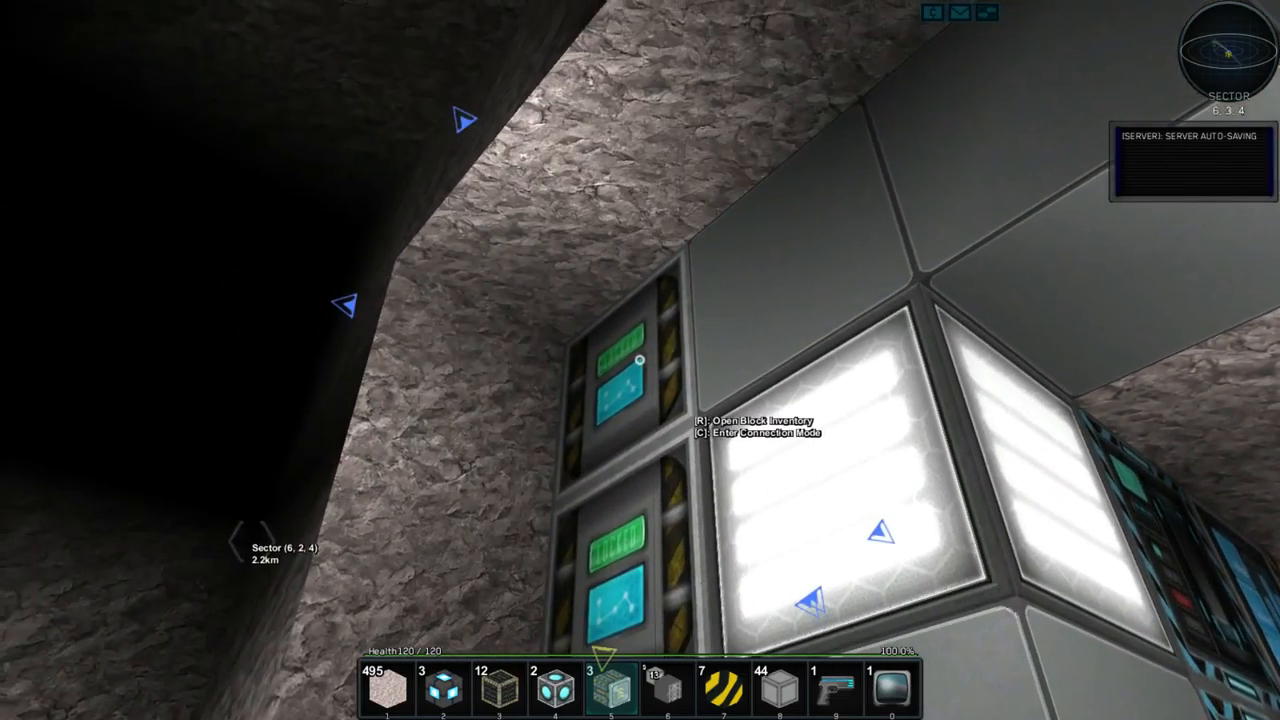
{"action": "key", "text": "r"}
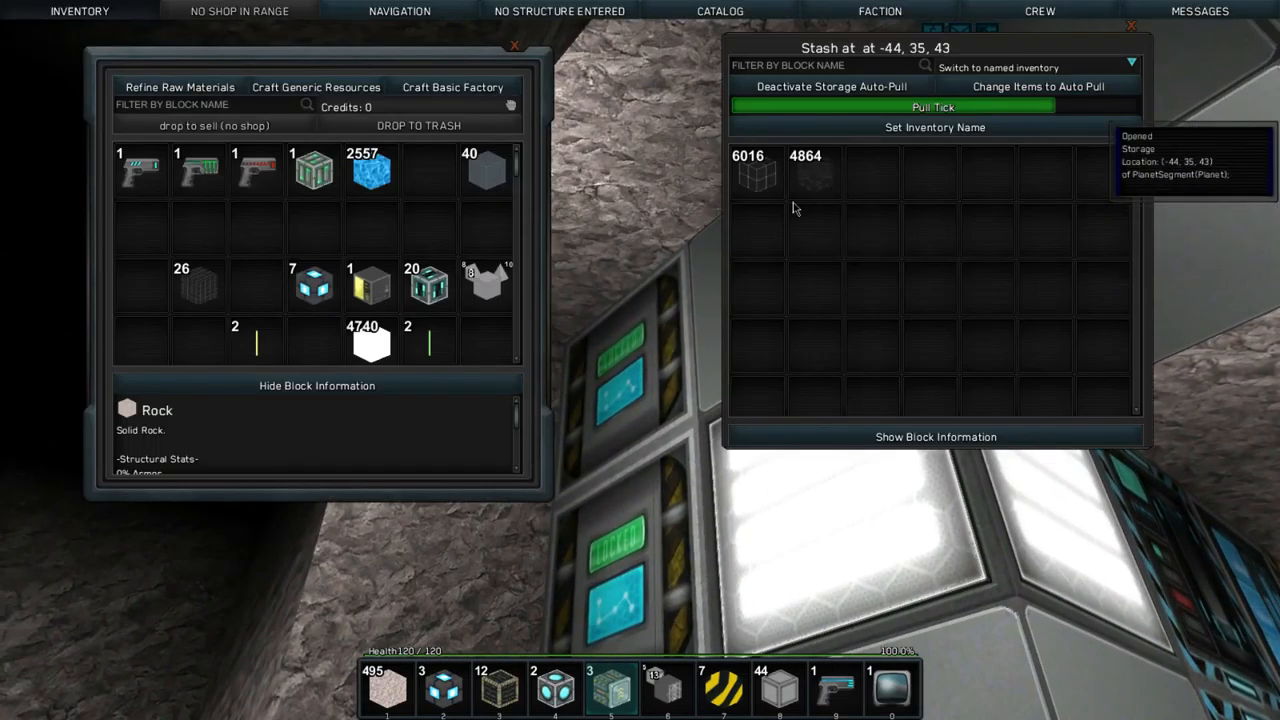
{"action": "key", "text": "Escape"}
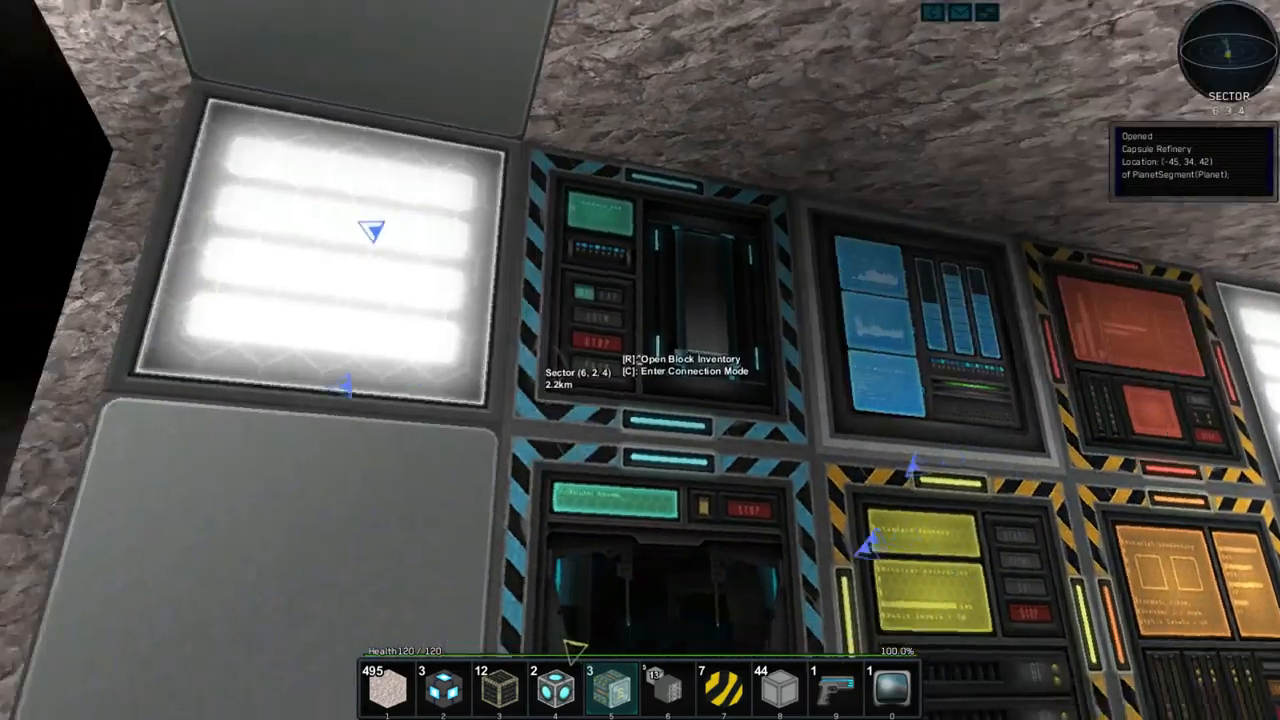
{"action": "mouse_move", "coordinate": [640, 360]}
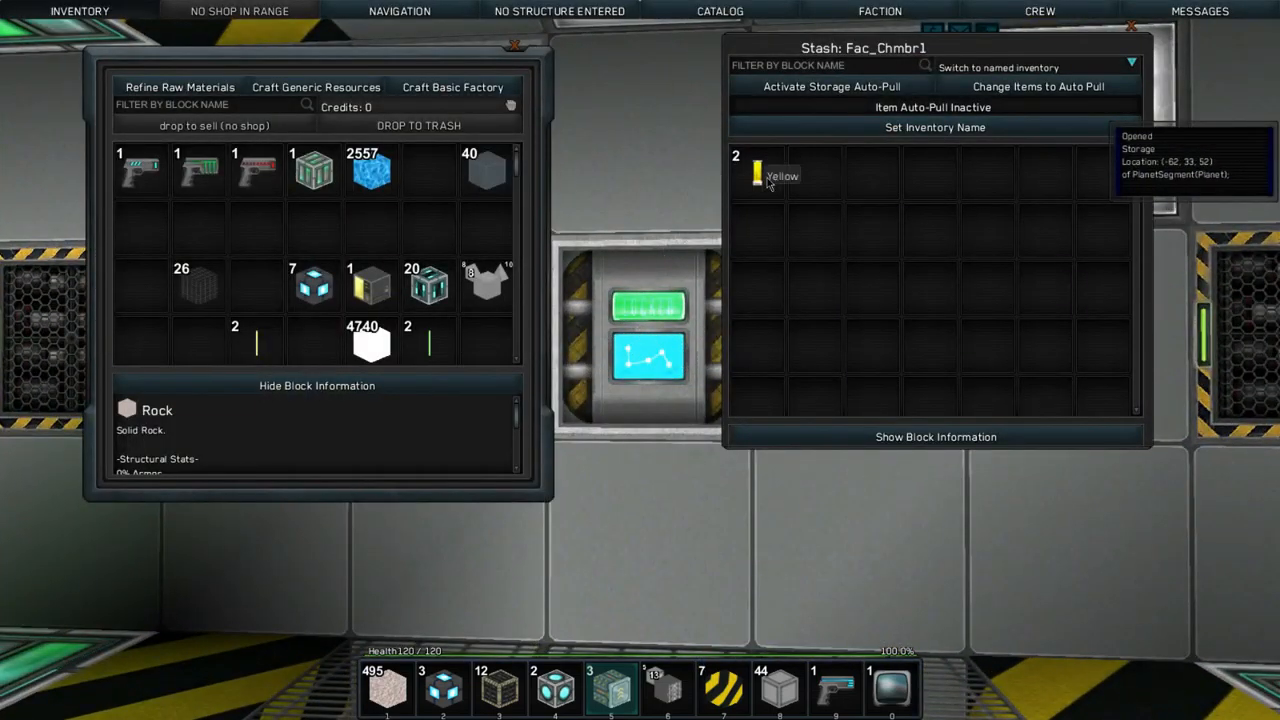
{"action": "mouse_move", "coordinate": [785, 168]}
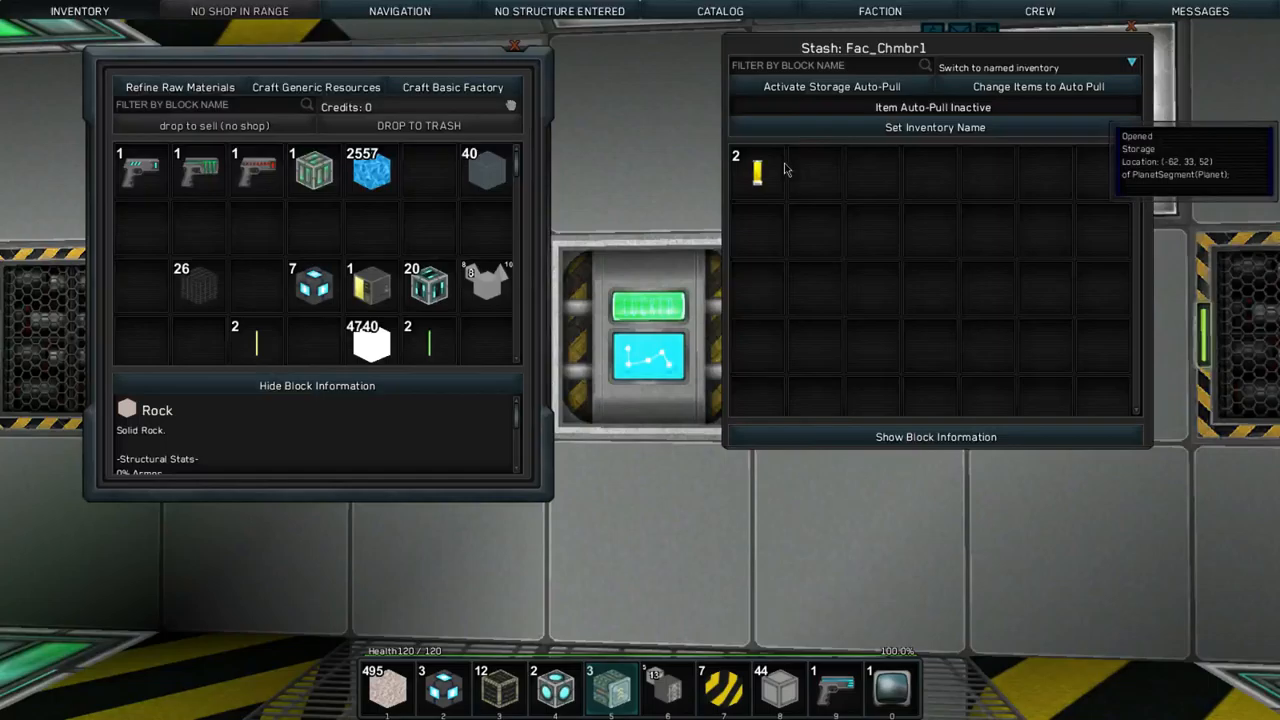
{"action": "key", "text": "escape"}
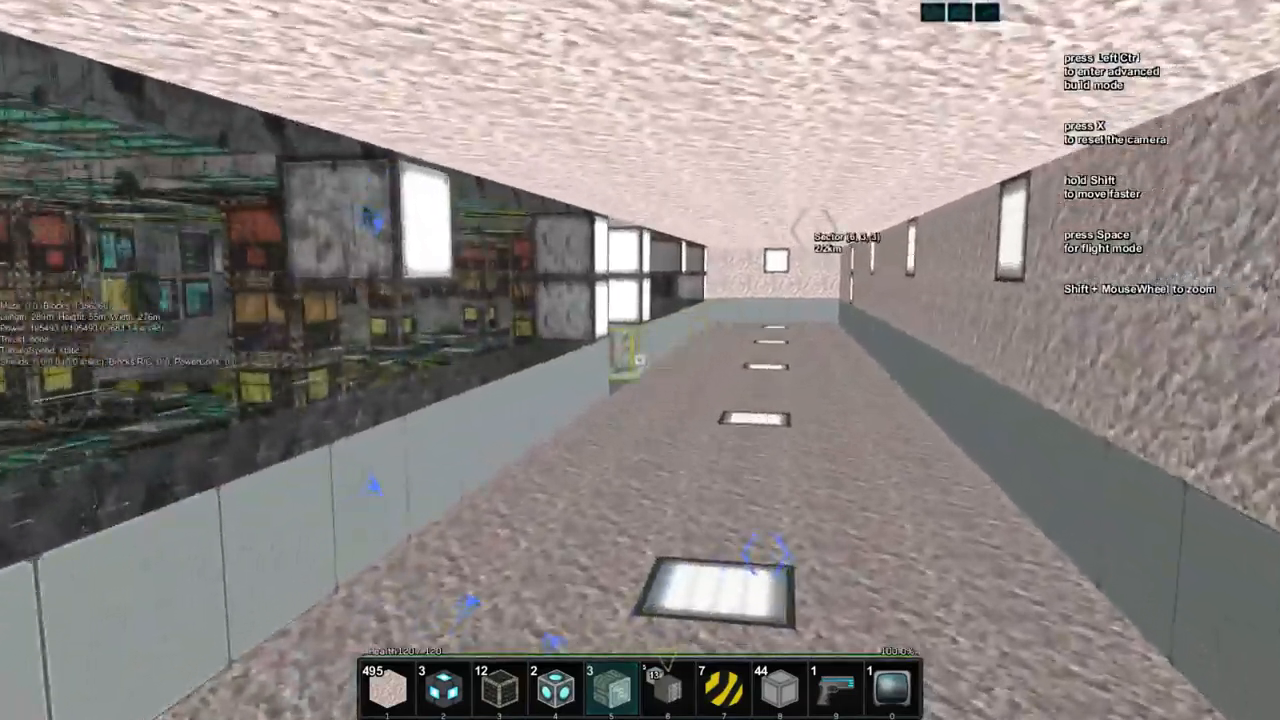
{"action": "mouse_move", "coordinate": [640, 360]}
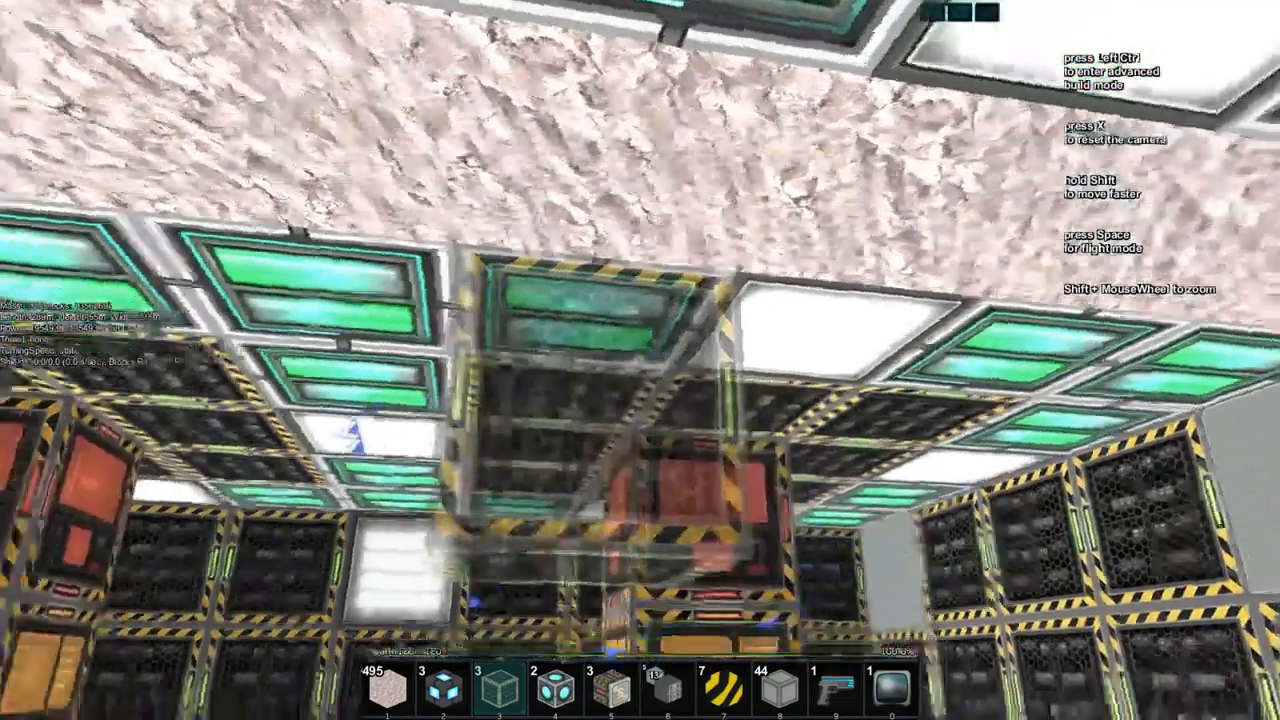
- Set the Basic Factory recipe to Grey Hull, produce 20 Grey Hull, then stop production
{"action": "key", "text": "i"}
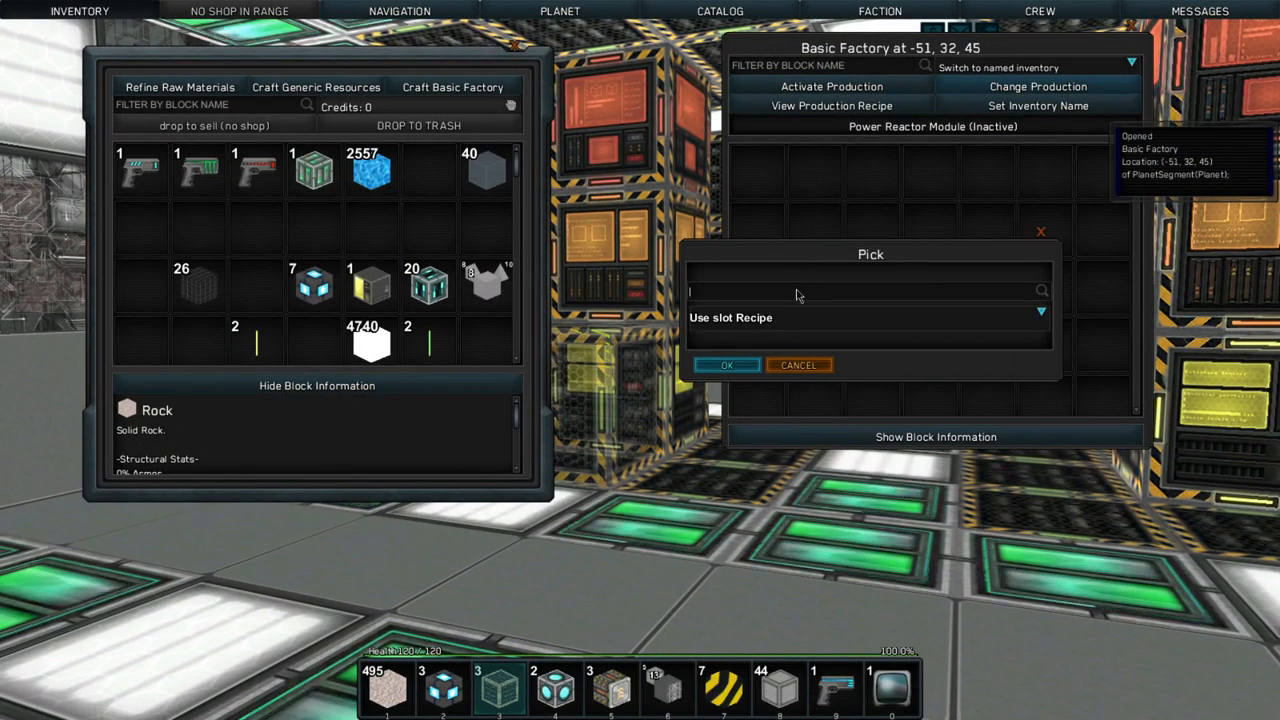
{"action": "type", "text": "gret"}
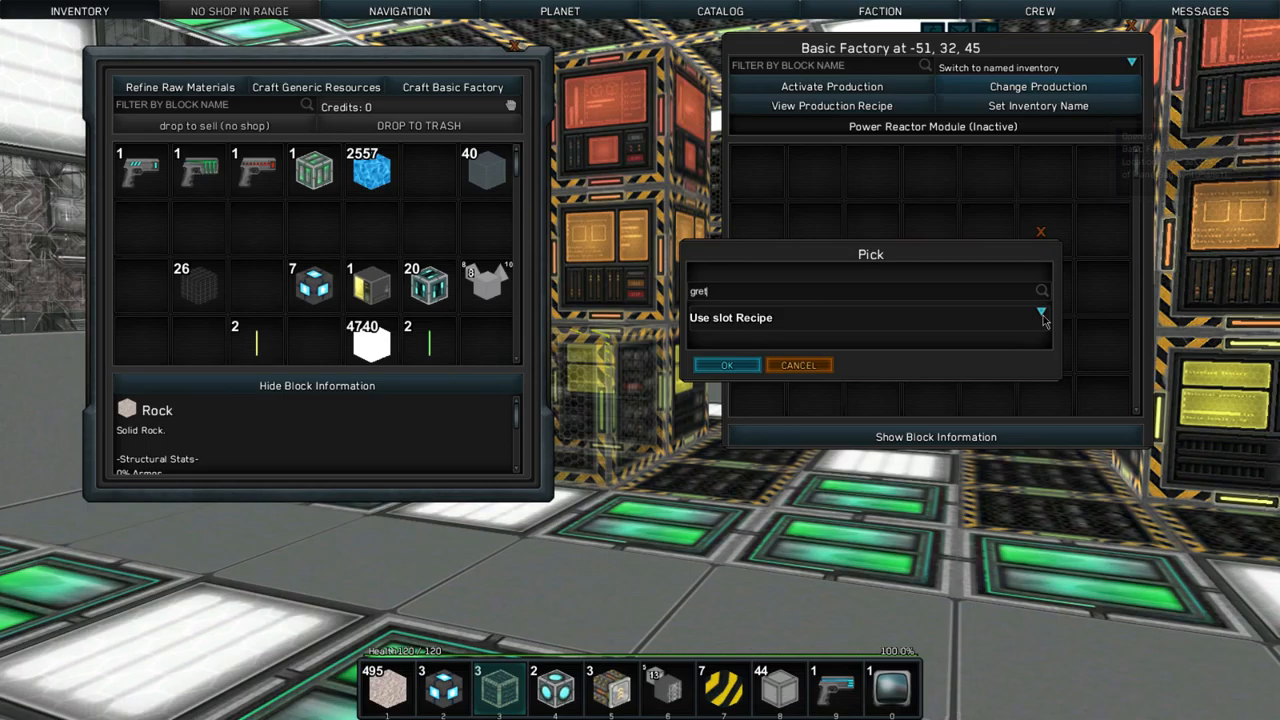
{"action": "left_click", "coordinate": [1040, 312]}
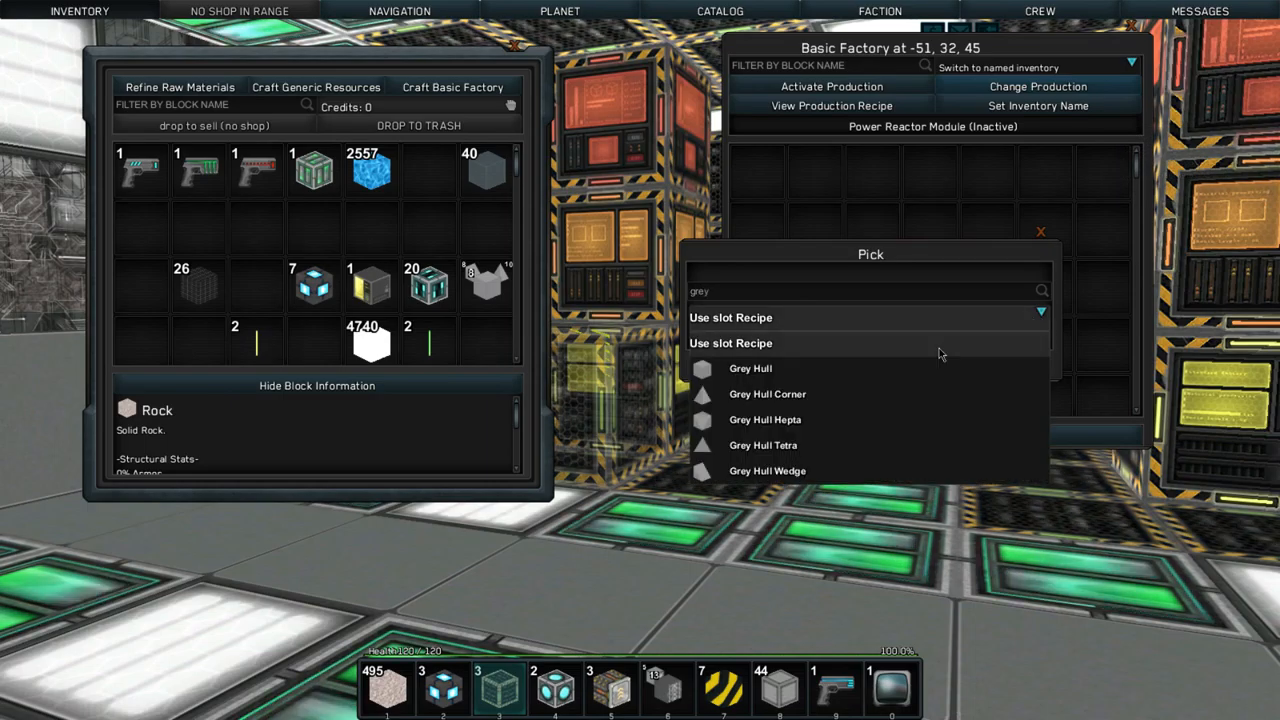
{"action": "left_click", "coordinate": [750, 368]}
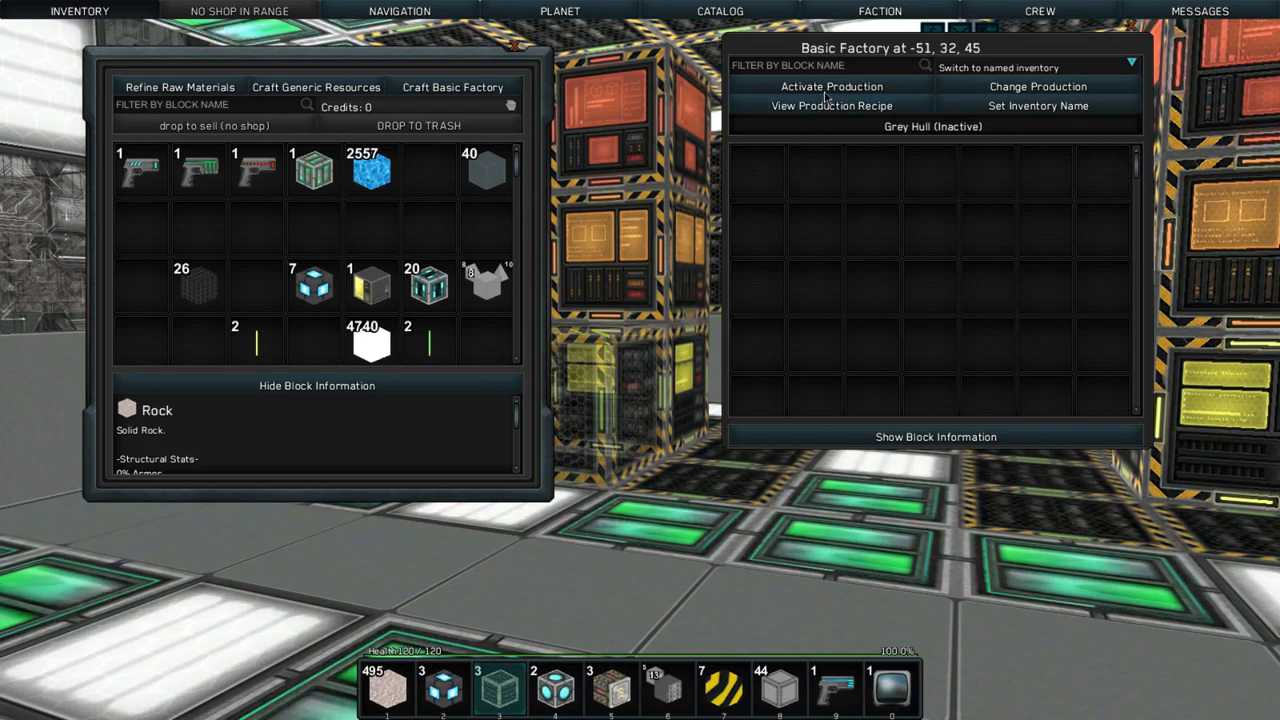
{"action": "left_click", "coordinate": [838, 86]}
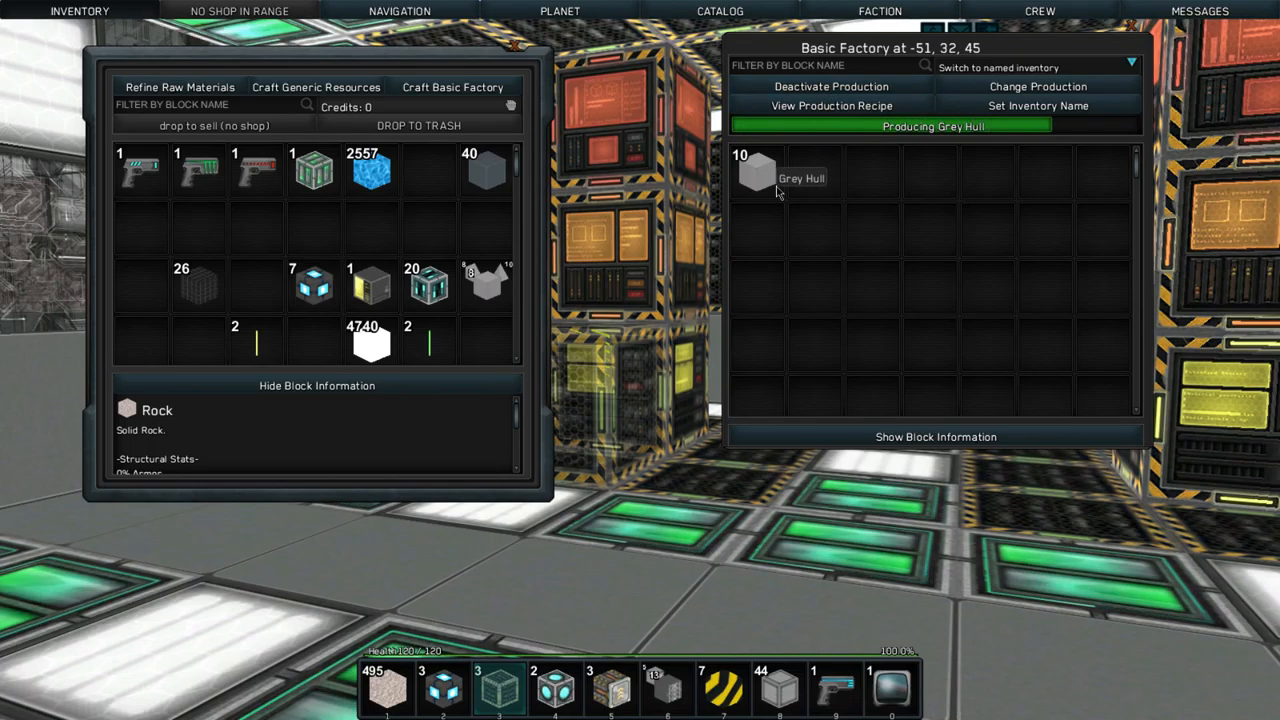
{"action": "left_click", "coordinate": [840, 86]}
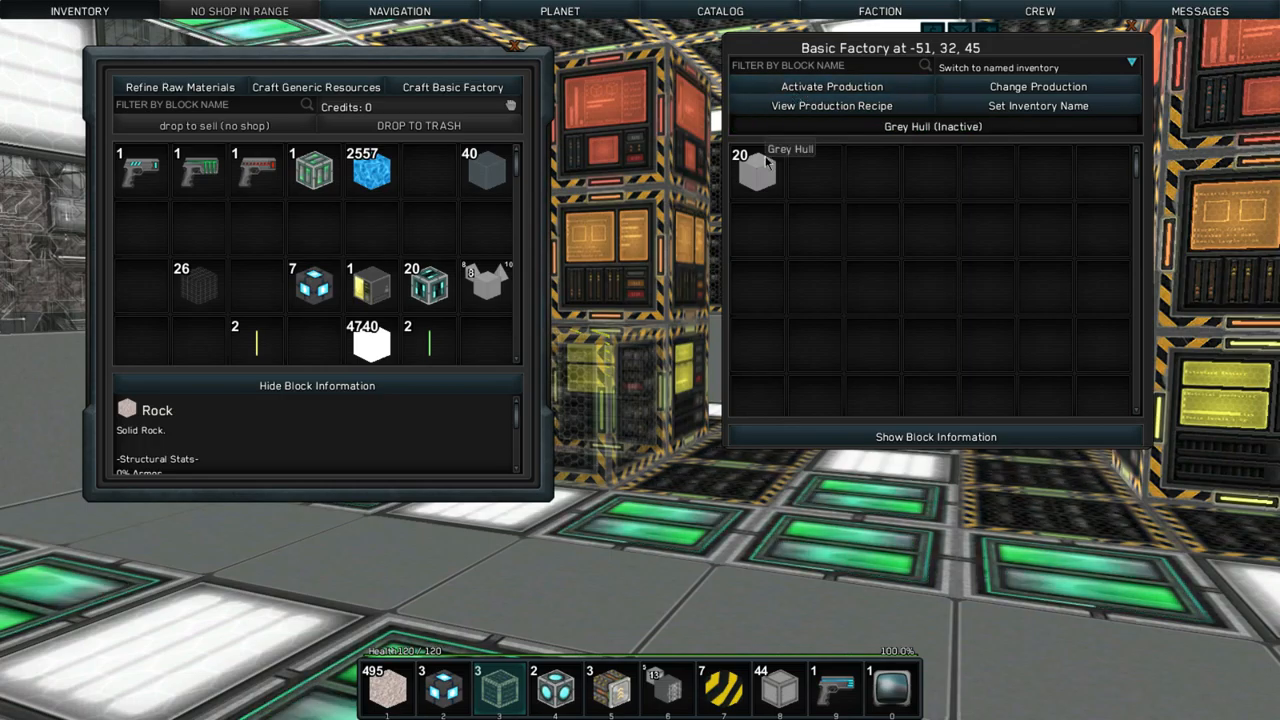
{"action": "left_click_drag", "start_coordinate": [757, 170], "coordinate": [485, 285]}
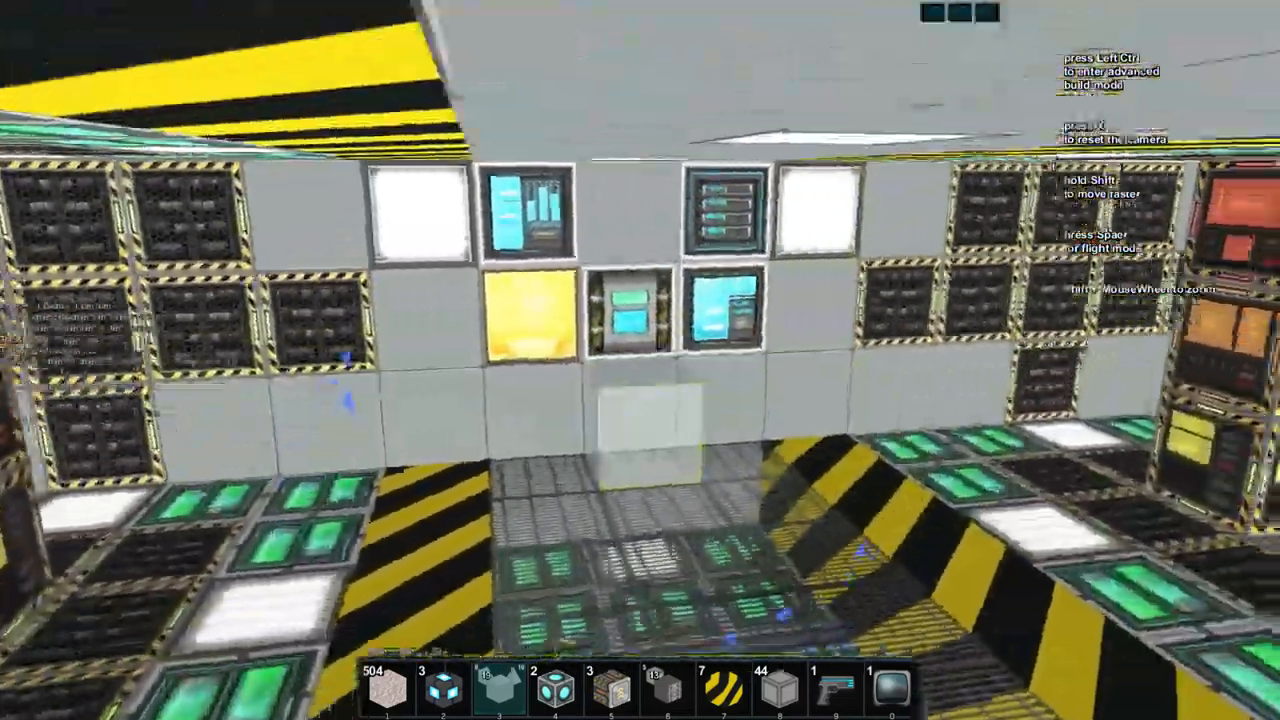
{"action": "key", "text": "ctrl"}
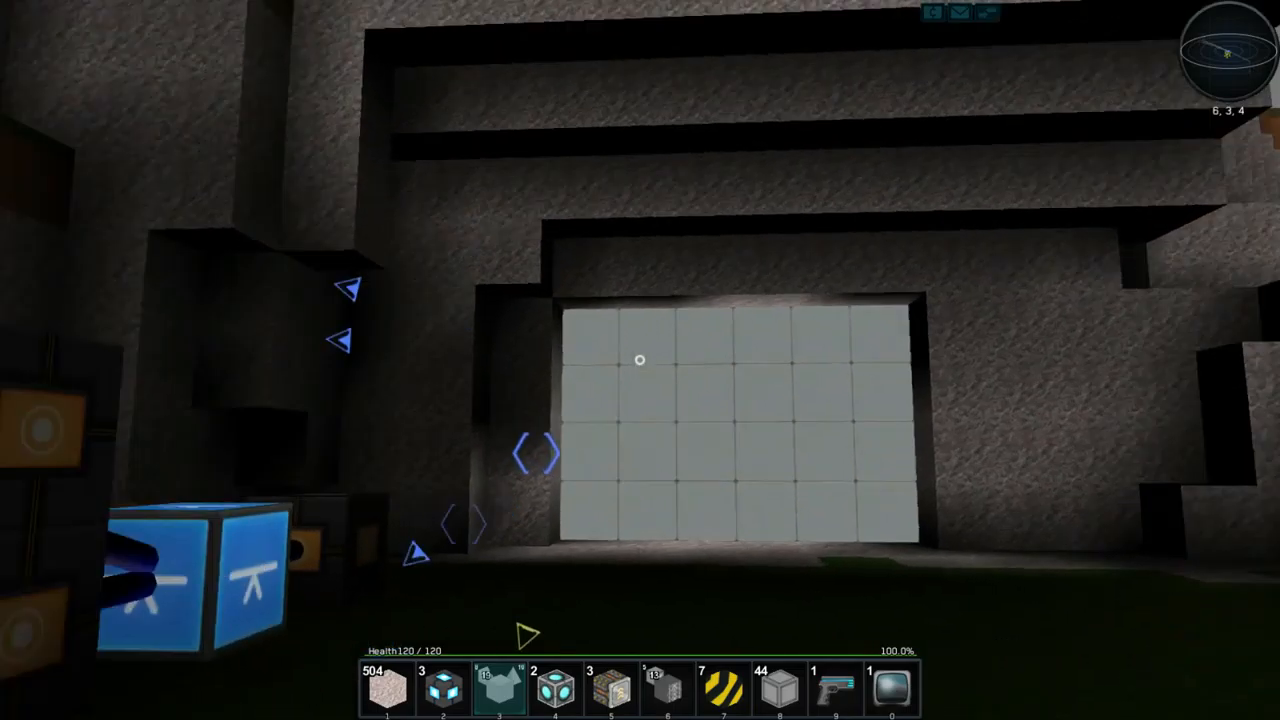
{"action": "mouse_move", "coordinate": [640, 360]}
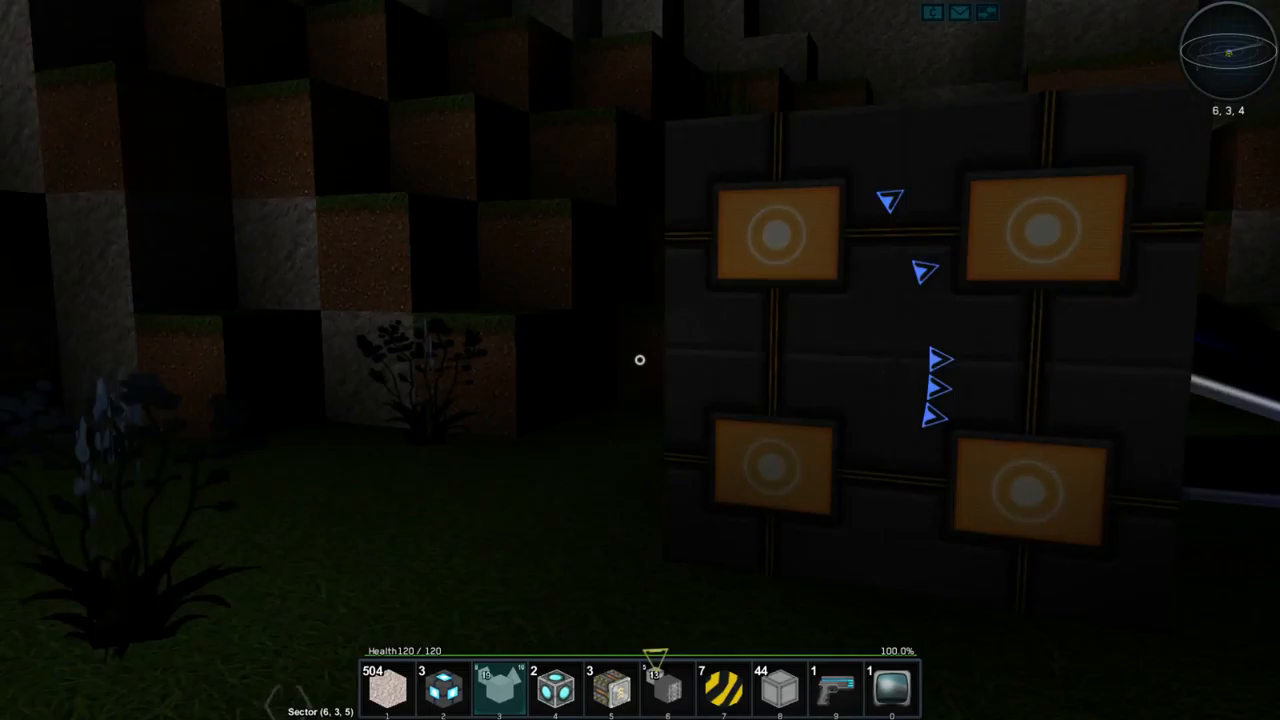
{"action": "mouse_move", "coordinate": [640, 360]}
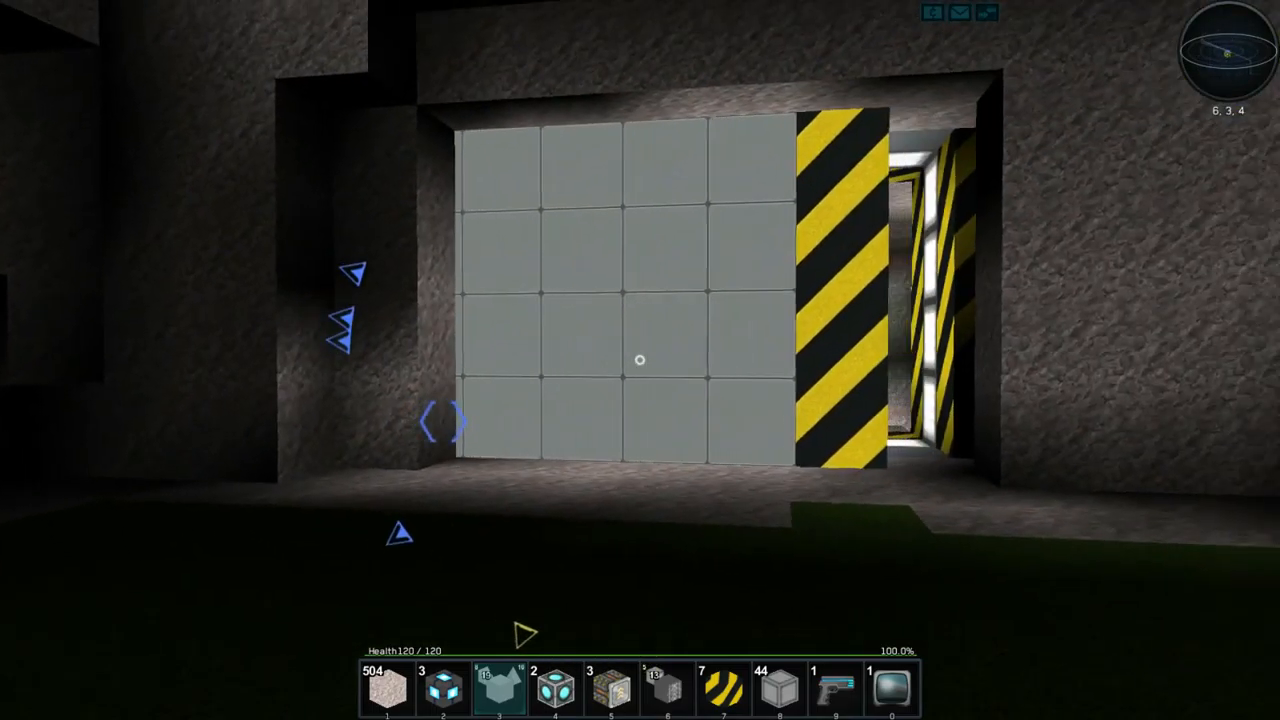
{"action": "mouse_move", "coordinate": [640, 360]}
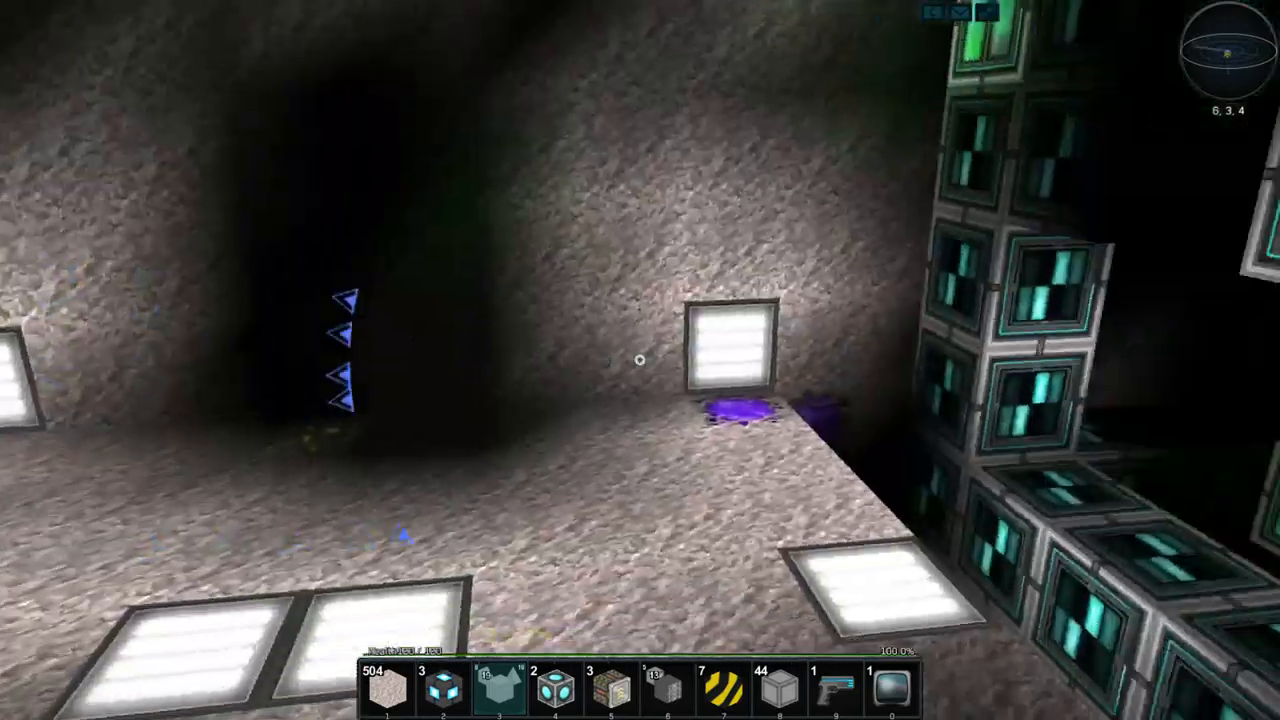
{"action": "mouse_move", "coordinate": [640, 360]}
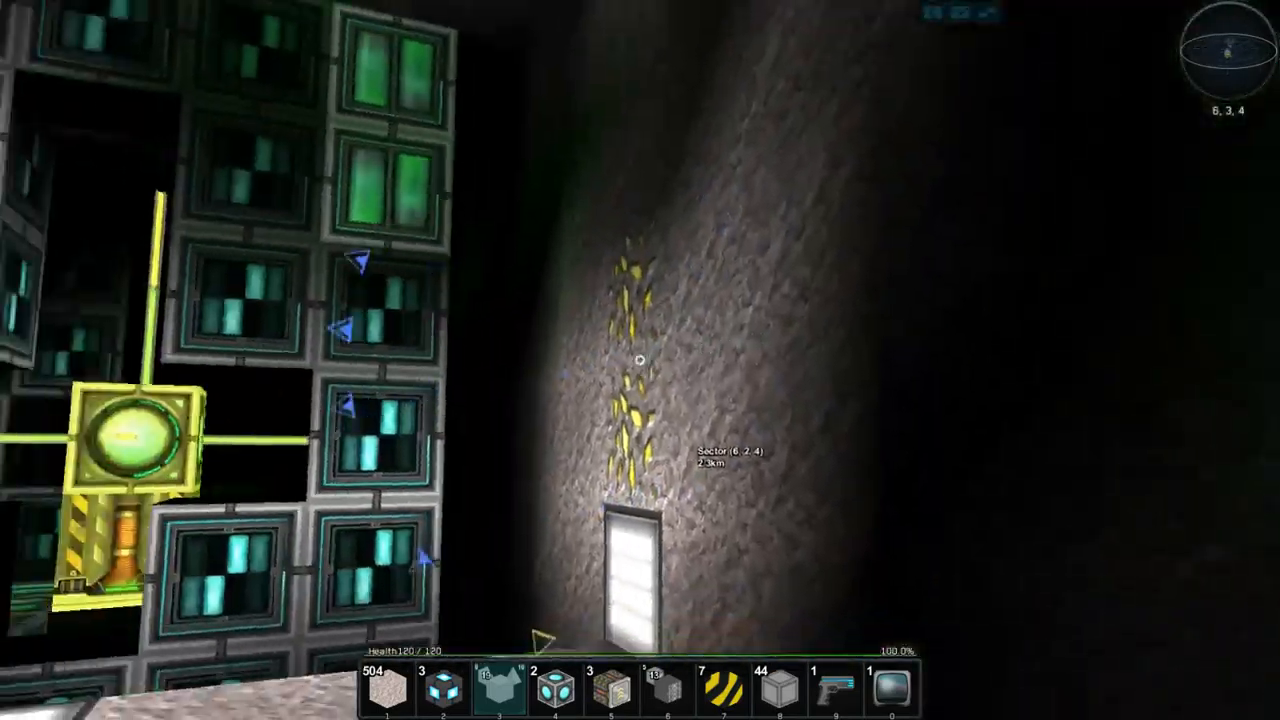
{"action": "mouse_move", "coordinate": [640, 360]}
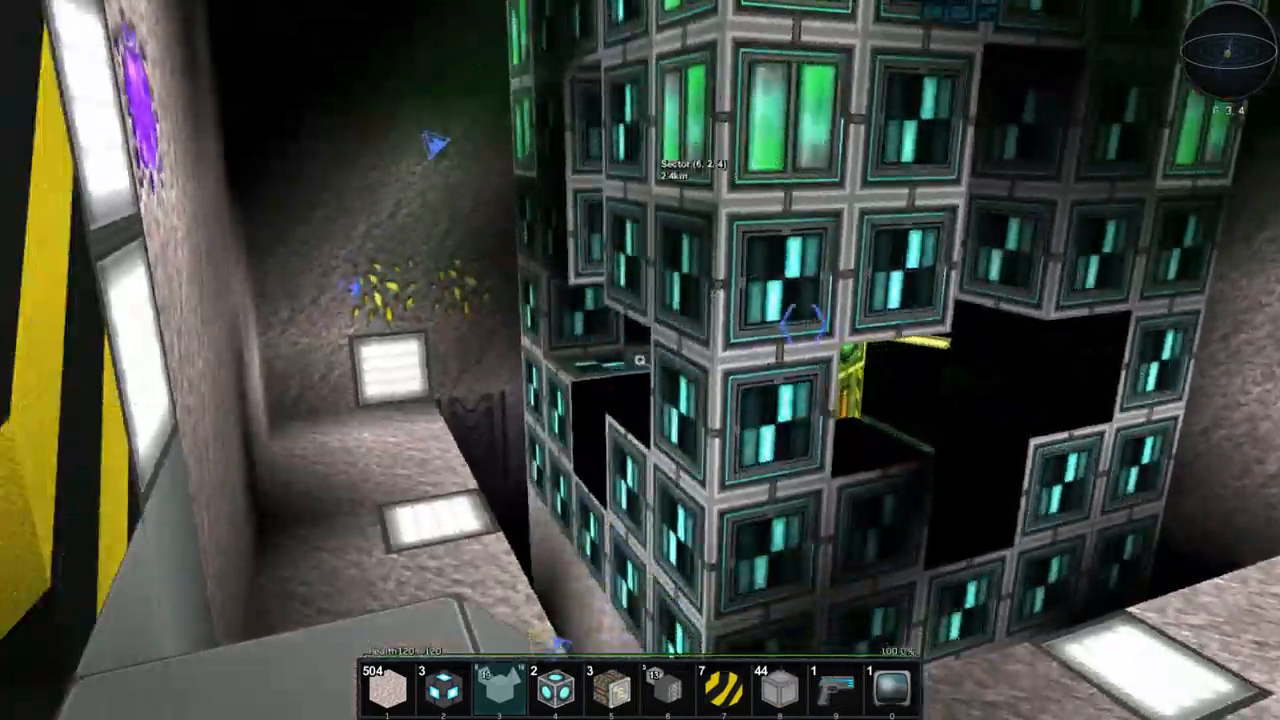
{"action": "mouse_move", "coordinate": [640, 360]}
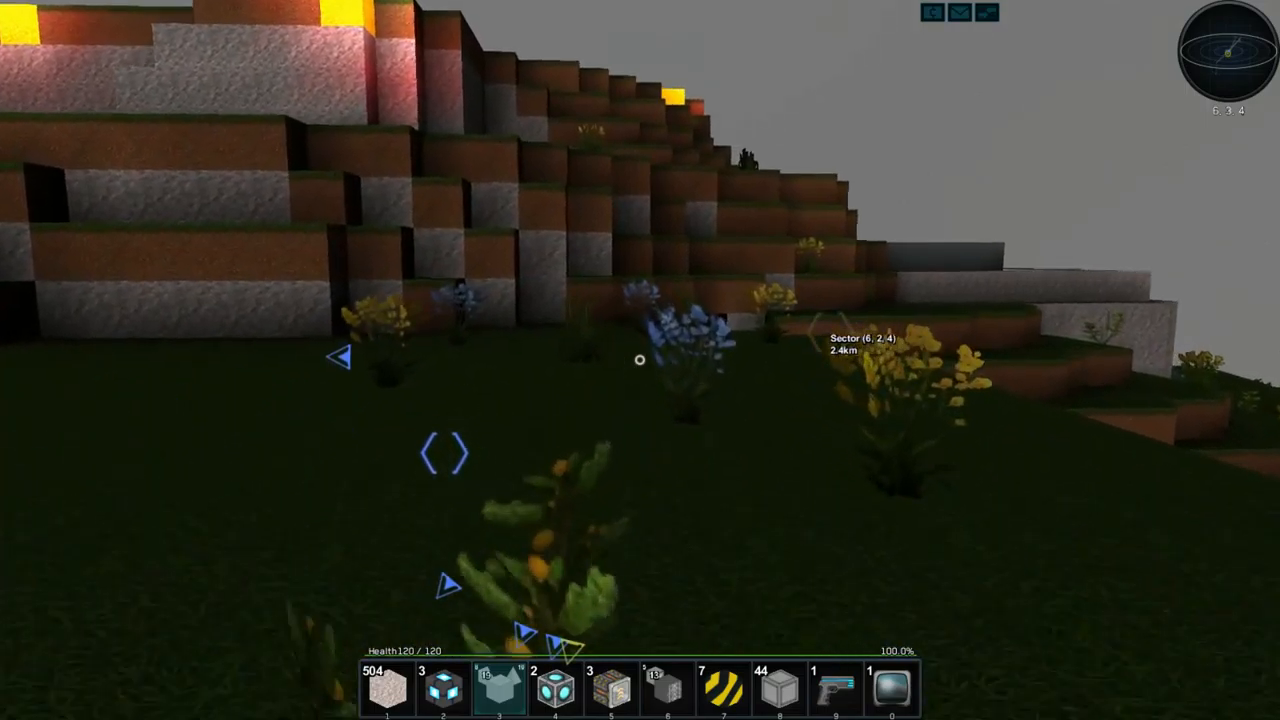
{"action": "mouse_move", "coordinate": [640, 360]}
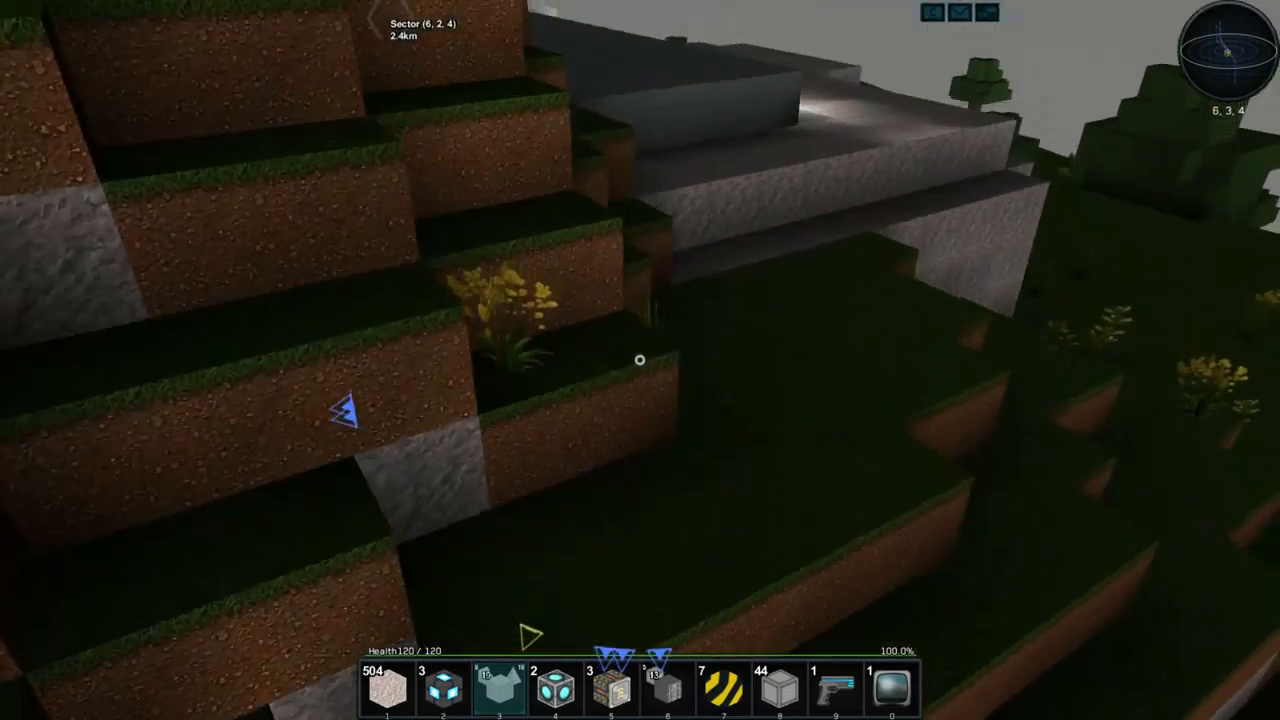
{"action": "mouse_move", "coordinate": [640, 360]}
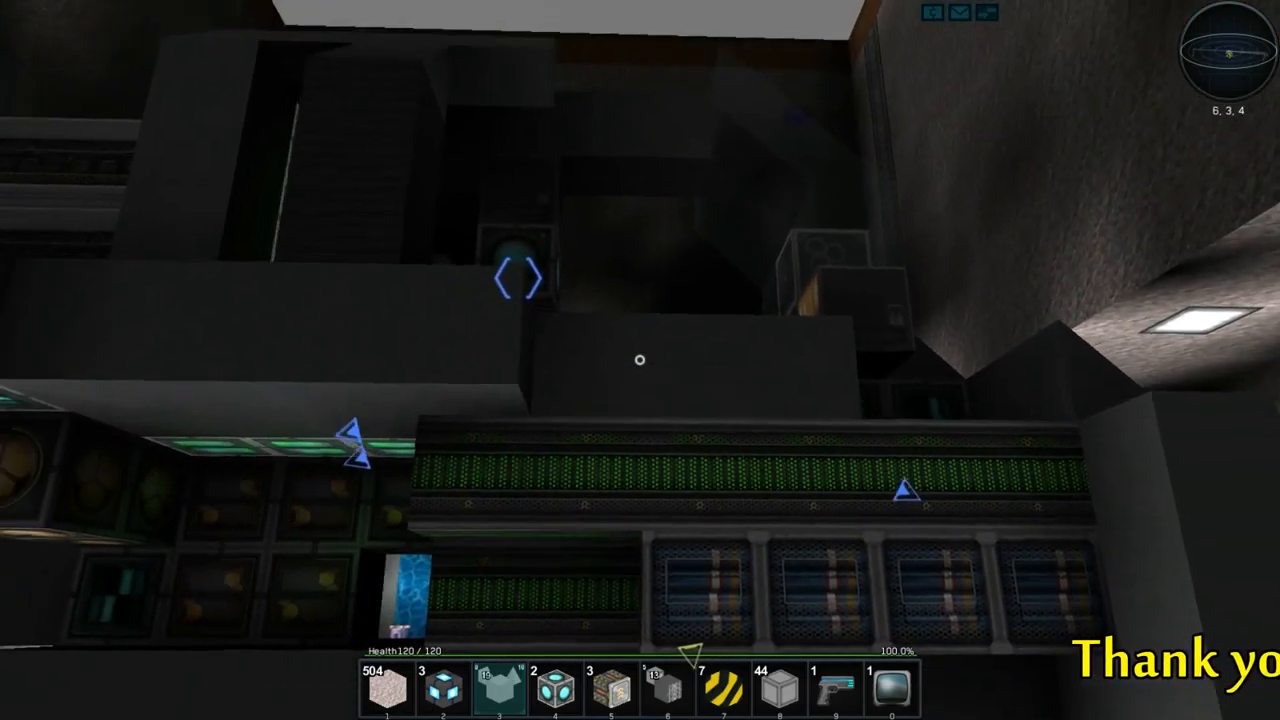
{"action": "mouse_move", "coordinate": [640, 360]}
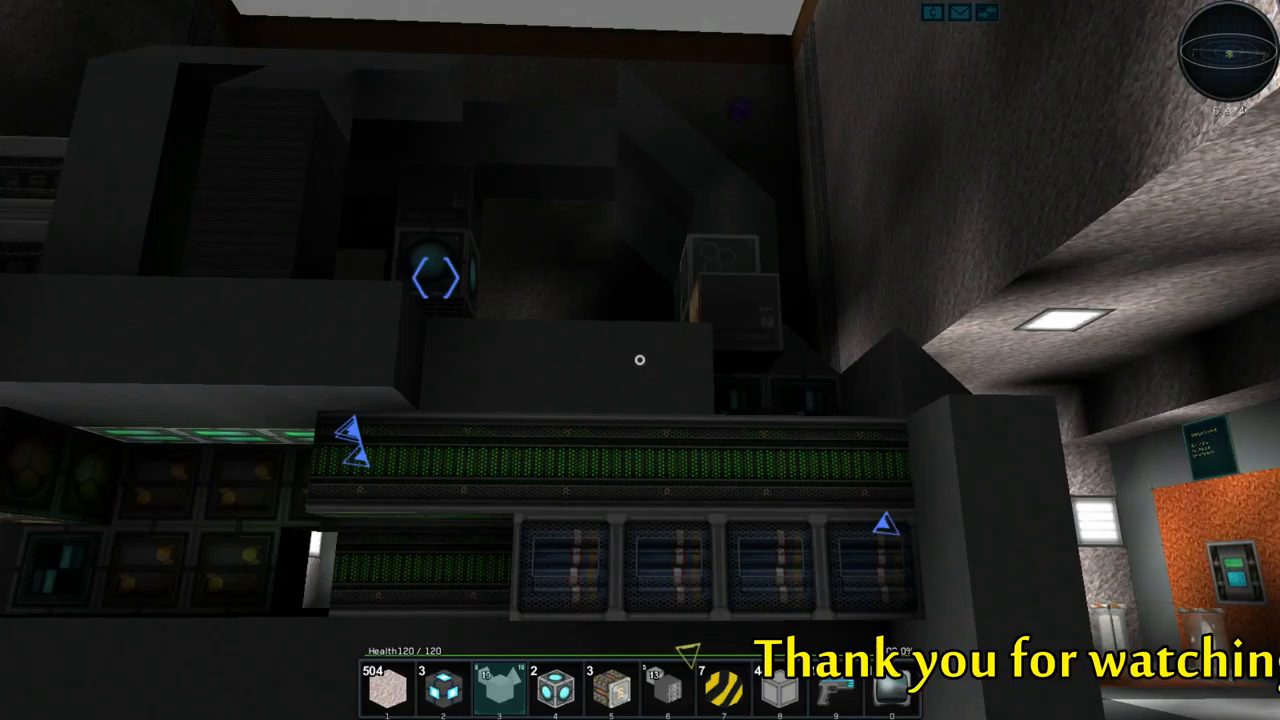
{"action": "mouse_move", "coordinate": [640, 360]}
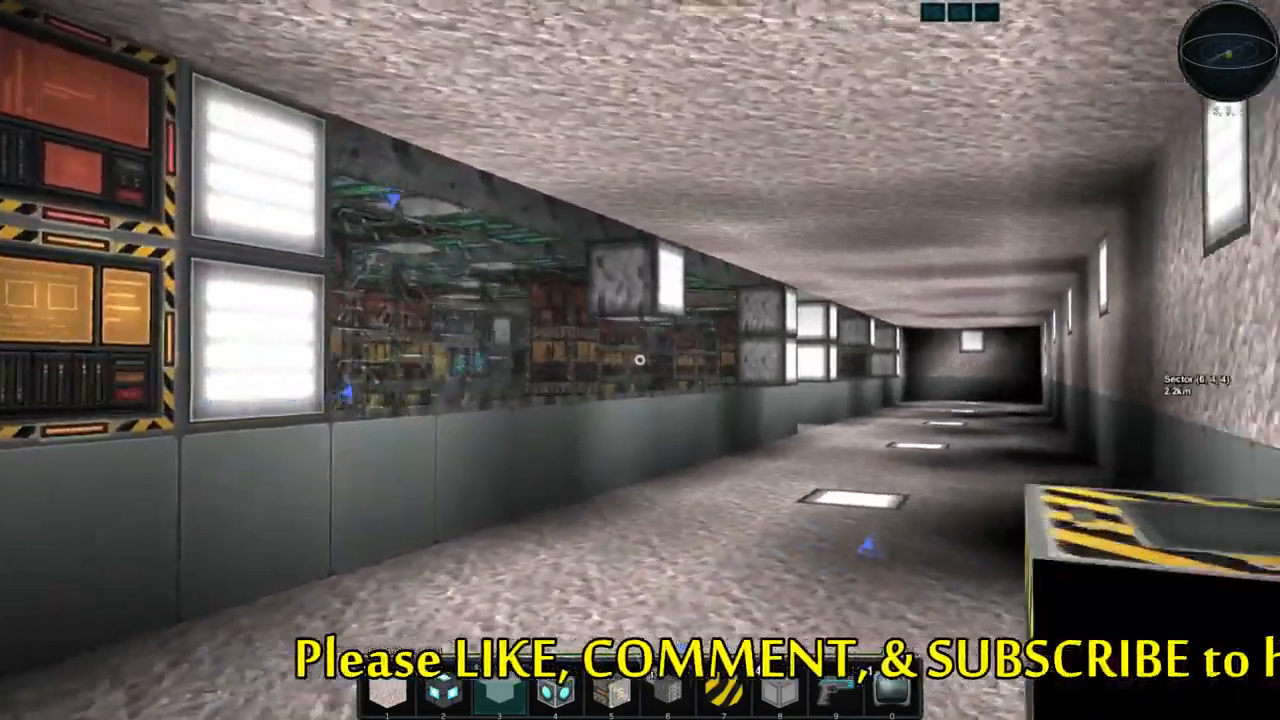
{"action": "mouse_move", "coordinate": [640, 360]}
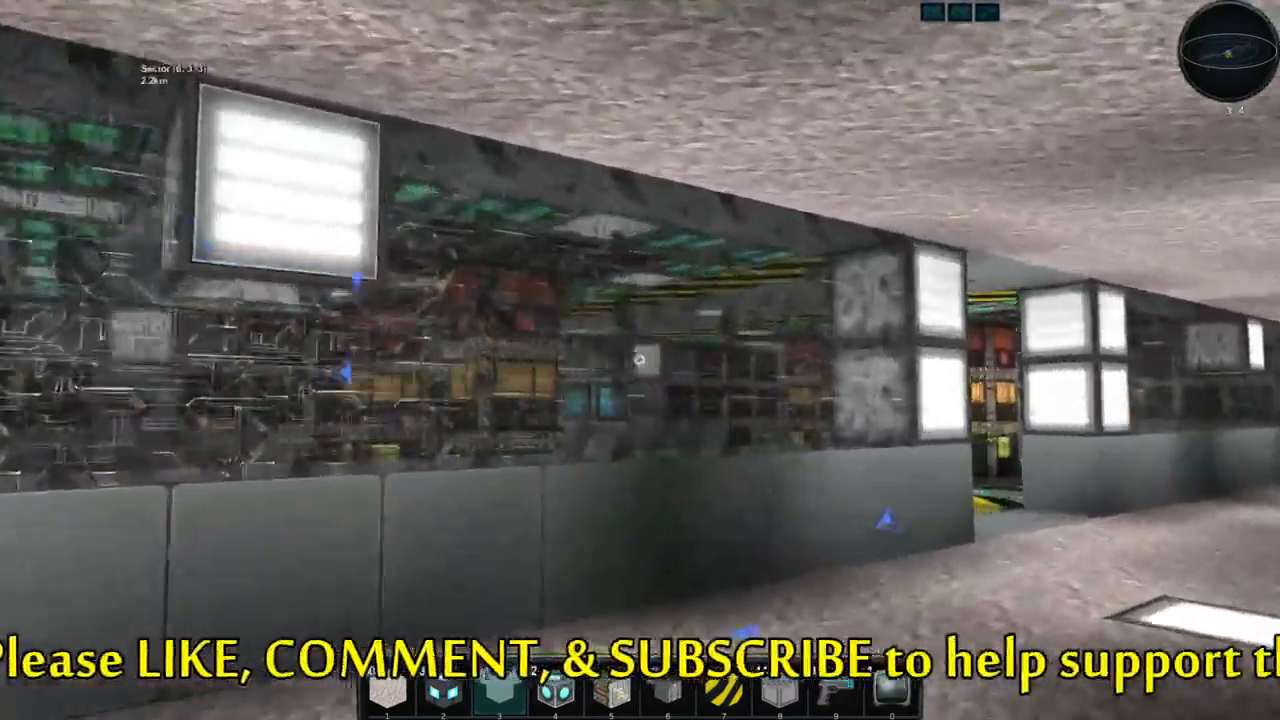